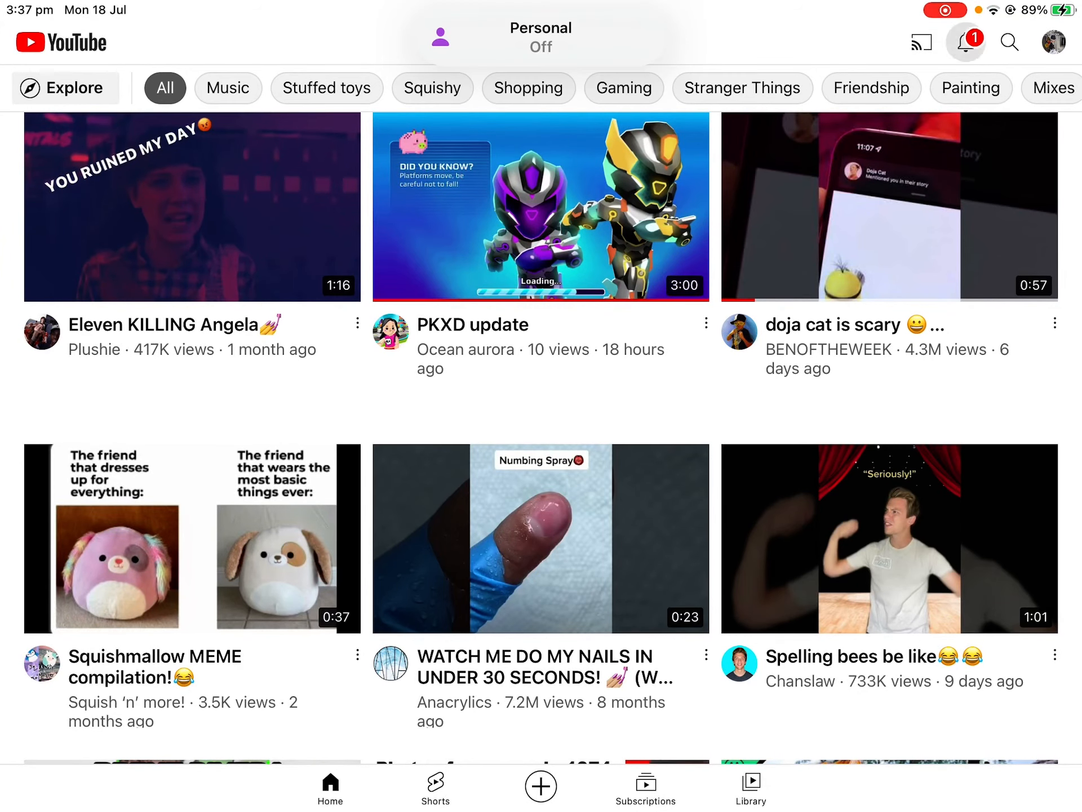
# Open the Crystal Shy6227! channel page and show its Videos tab
pyautogui.click(965, 41)
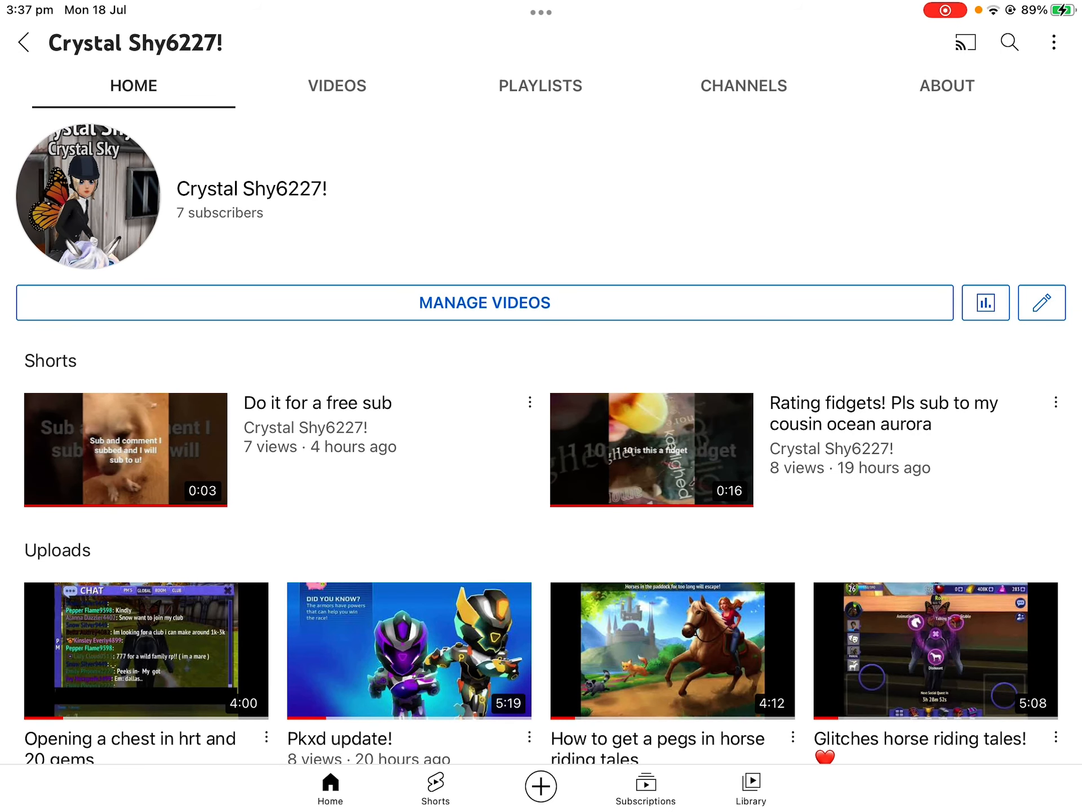
pyautogui.click(337, 86)
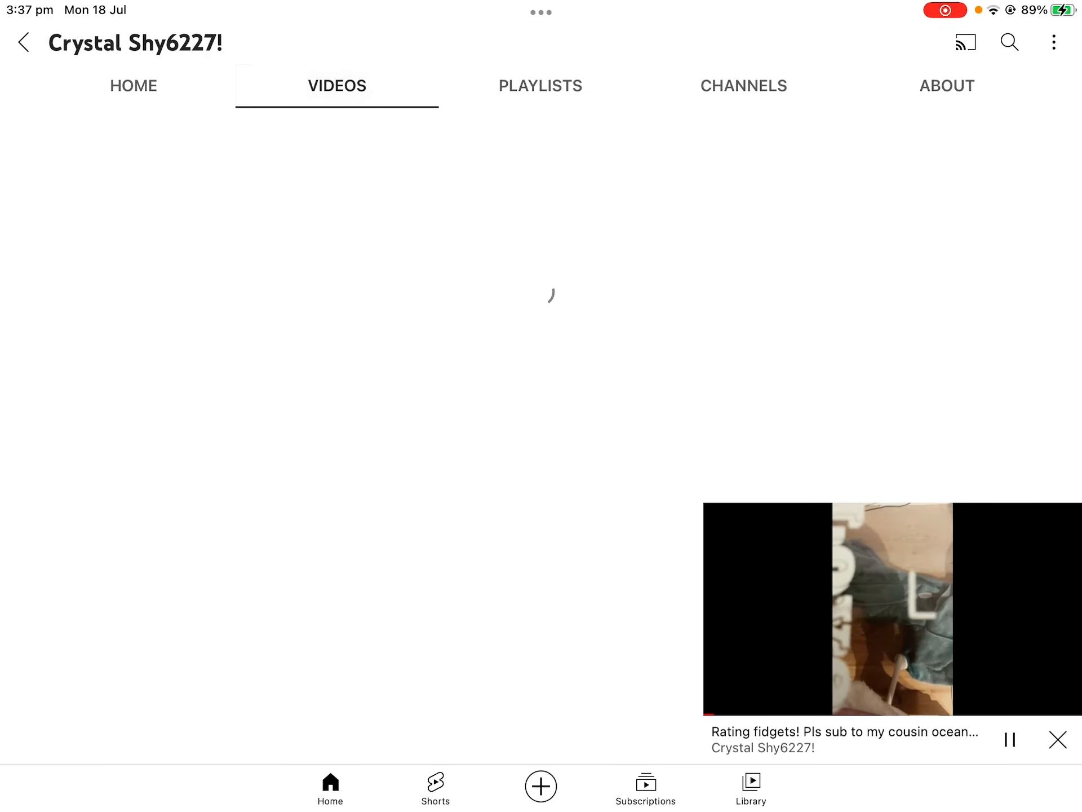